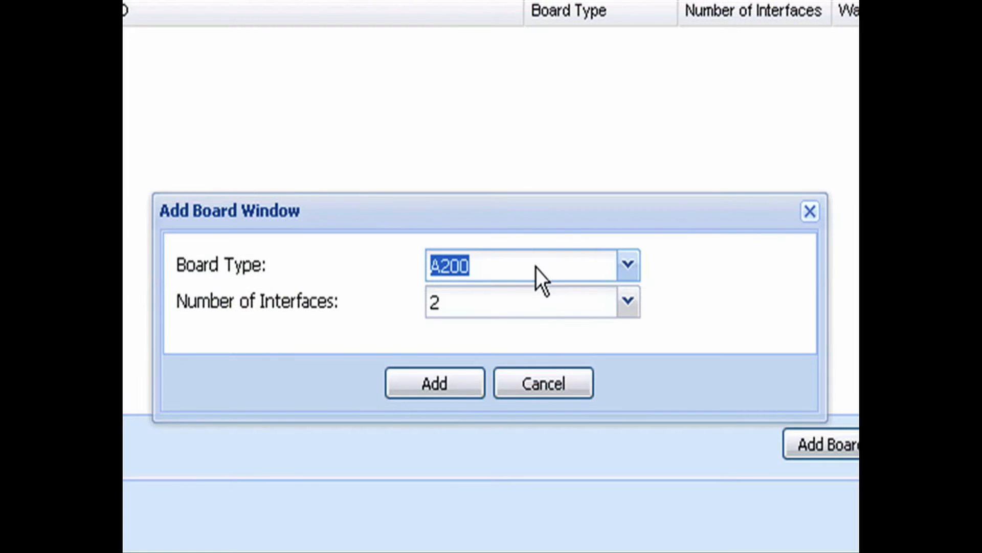
mouse_move(626, 301)
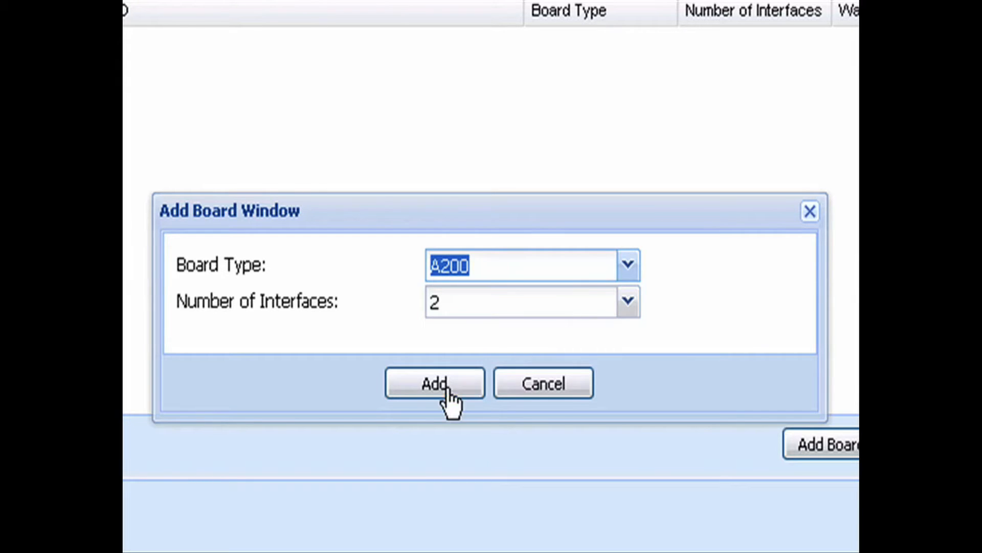
- Add the A200 board with 2 interfaces to the hardware list
click(434, 382)
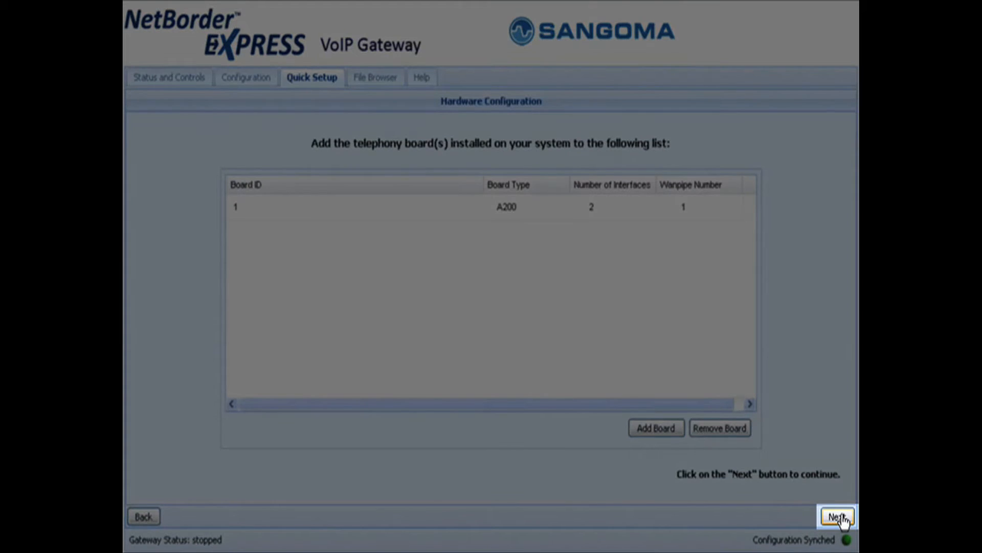
- Finish quick setup with USA as country and default SIP settings, answering the start-gateway prompt
click(839, 516)
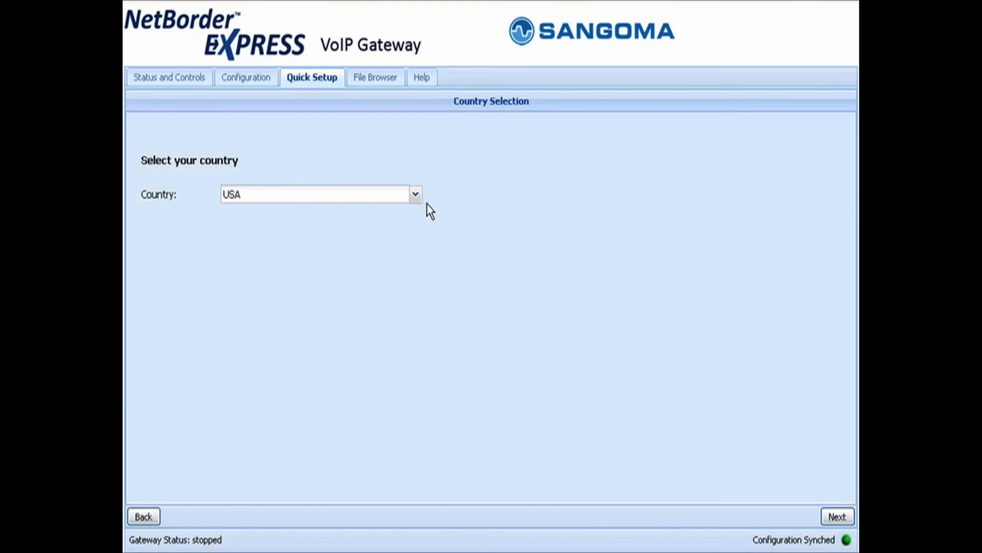
click(414, 193)
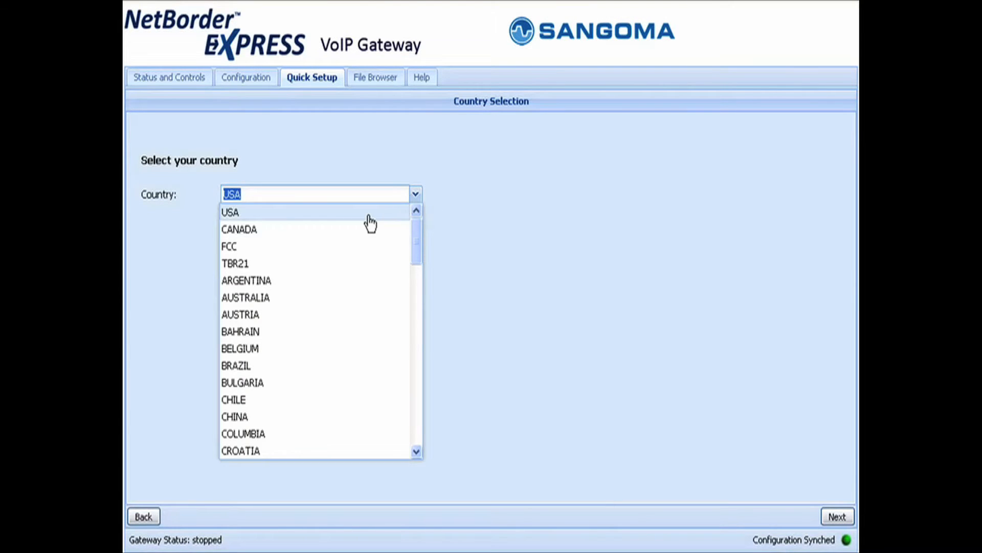
click(838, 516)
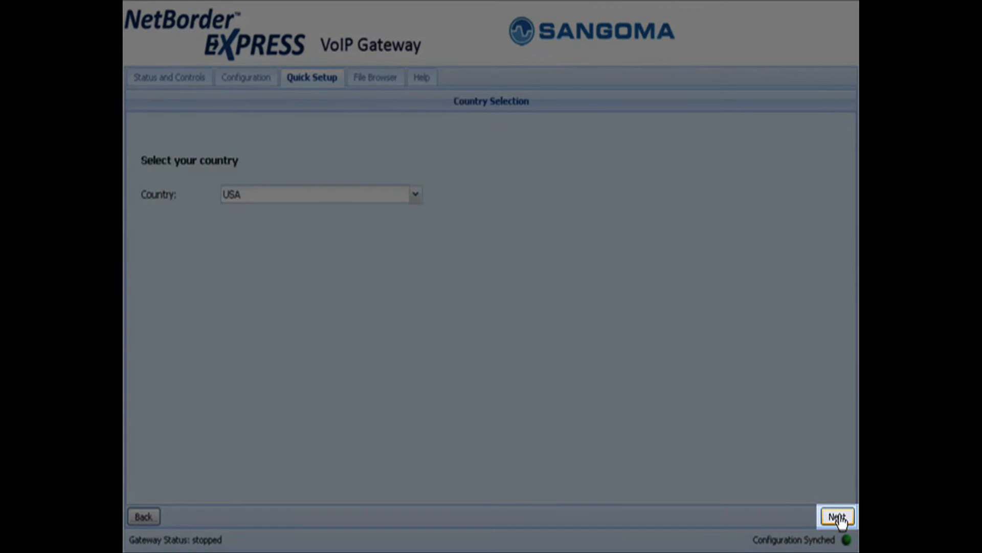
click(837, 515)
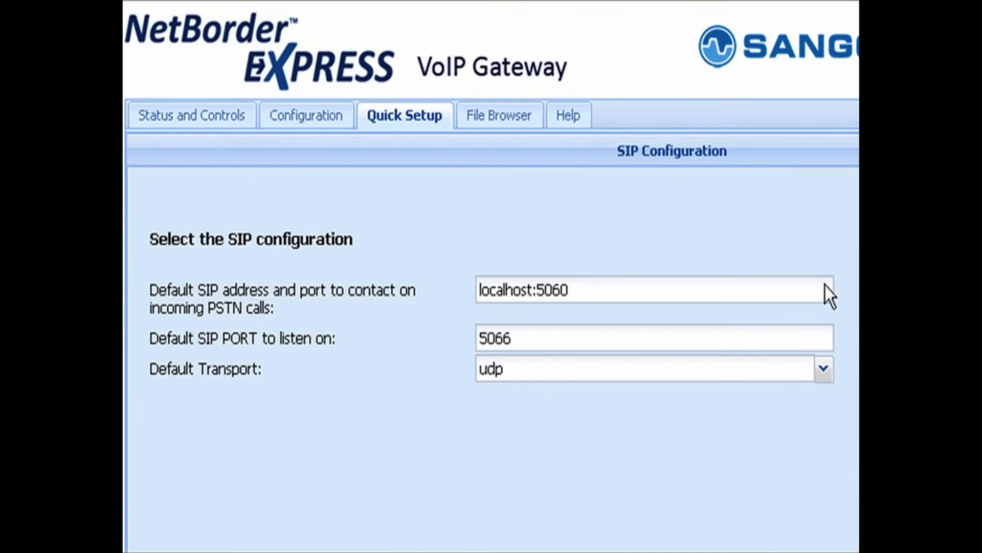
mouse_move(525, 467)
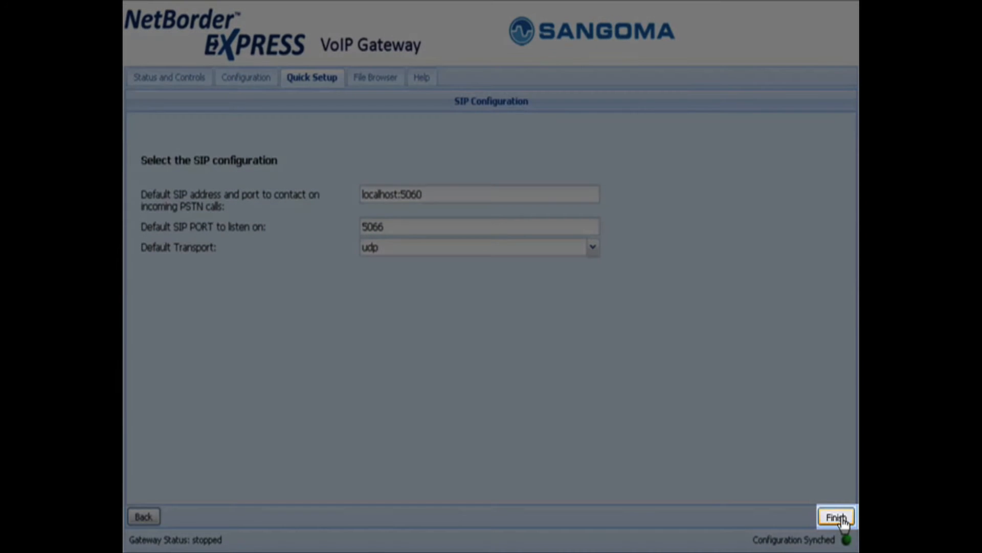
click(836, 516)
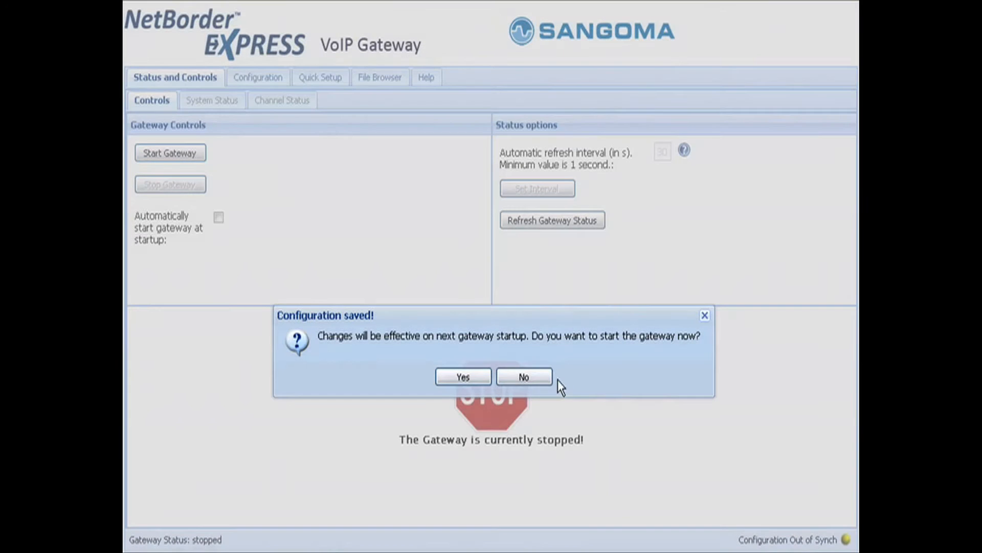
click(462, 377)
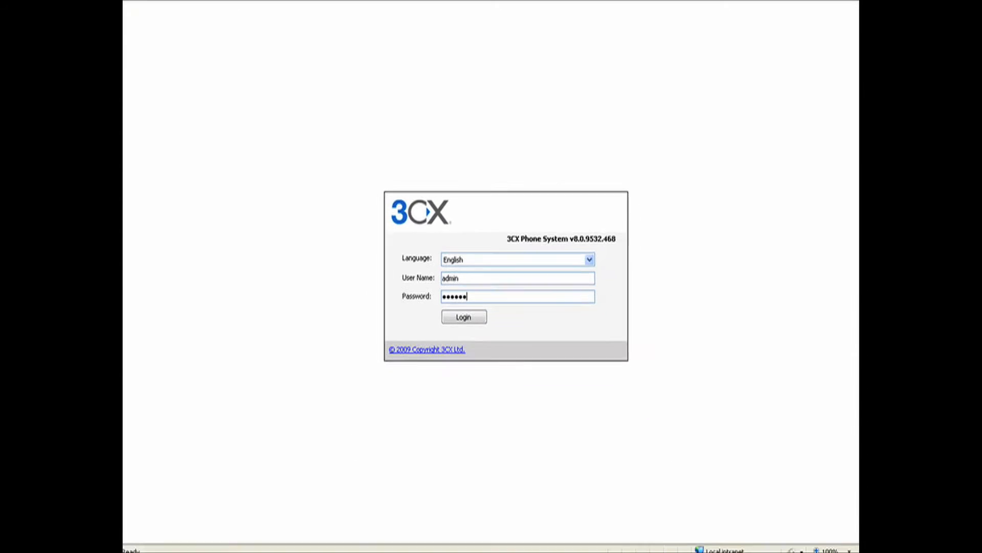
- Log in to the console and start adding a new gateway under PSTN devices
click(463, 316)
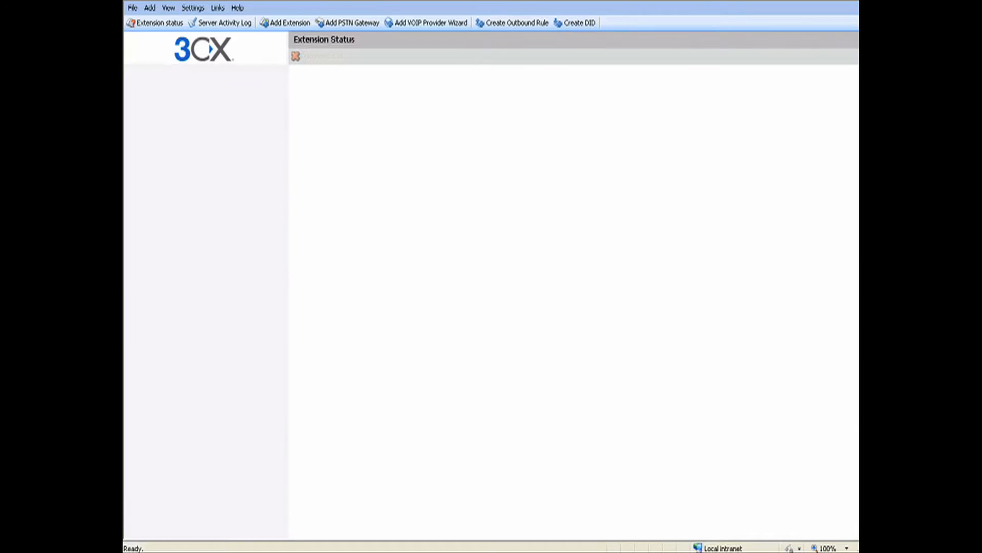
click(177, 170)
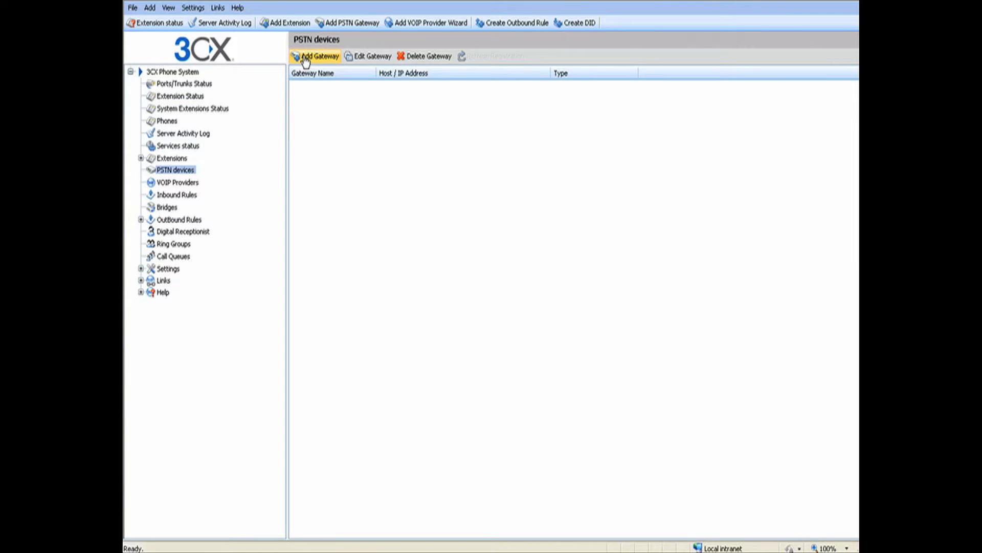
click(320, 55)
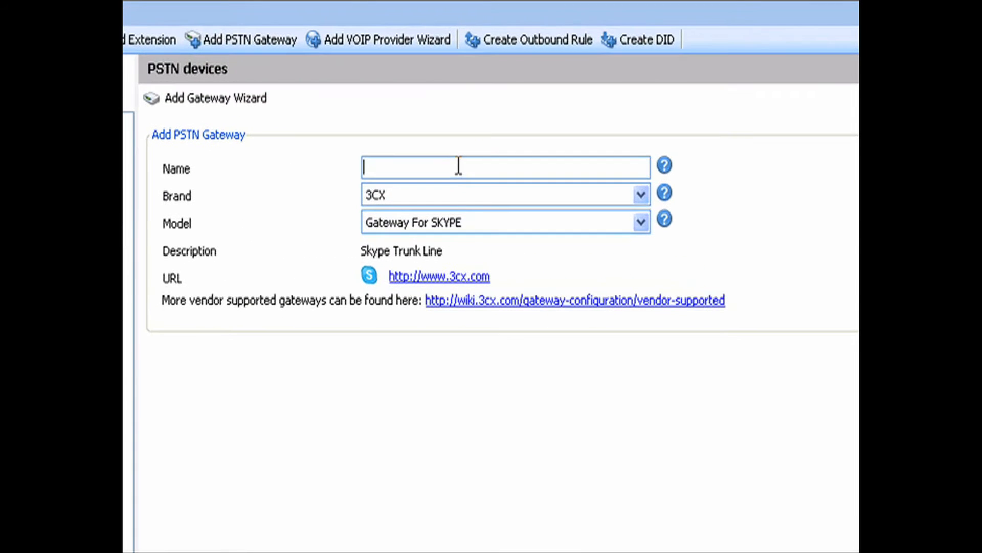
- Name the gateway SangomaFXO with brand Sangoma and model 4-port FXO PCI Card
text(Sangoma)
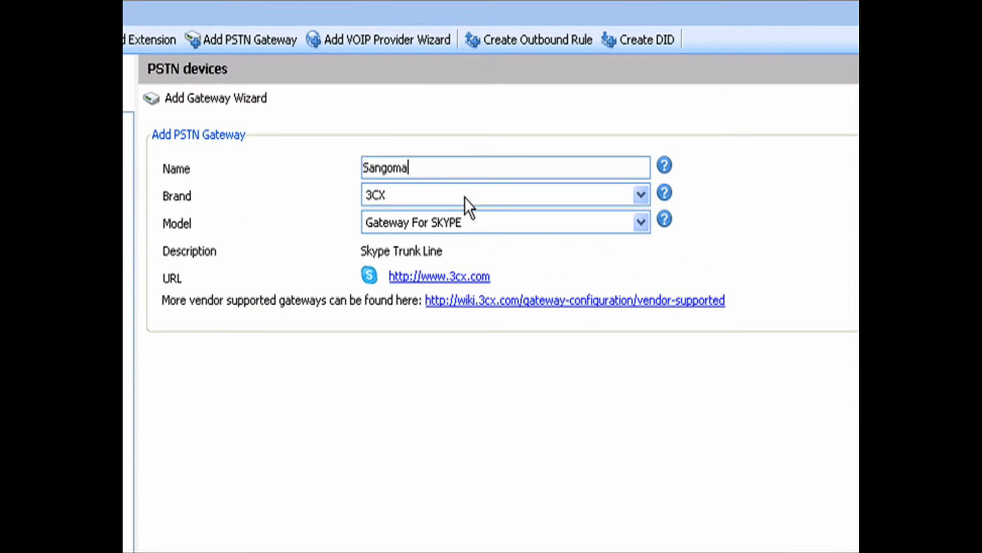
text(FXO)
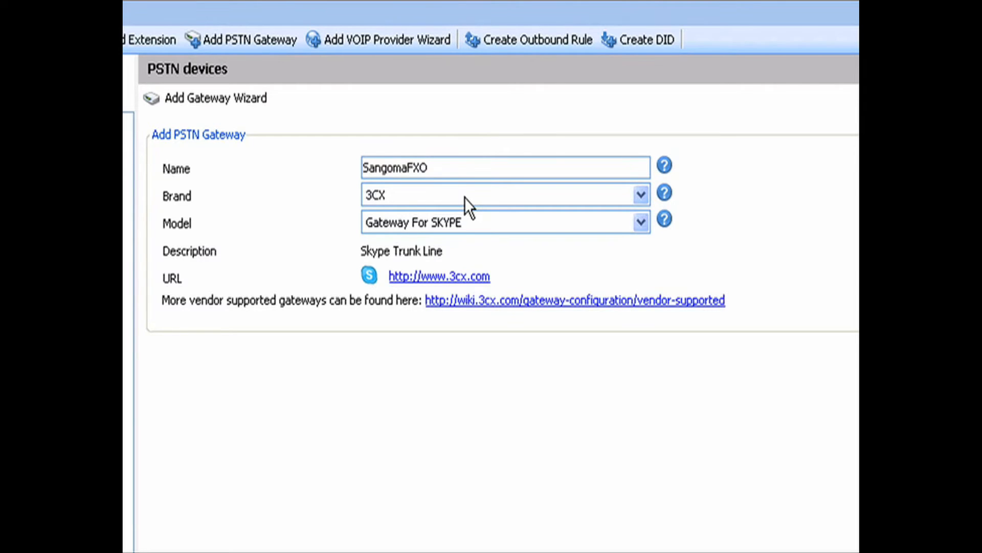
click(640, 194)
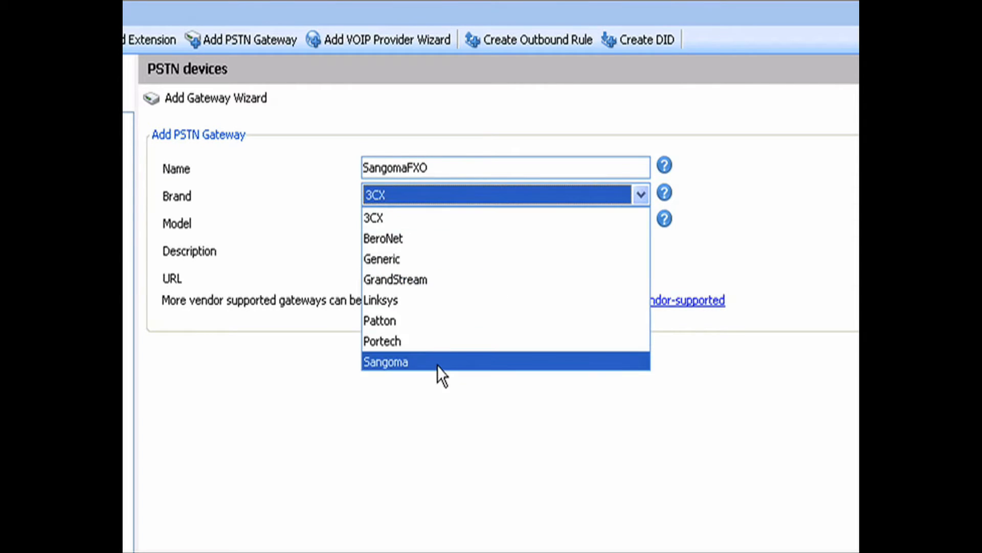
click(386, 361)
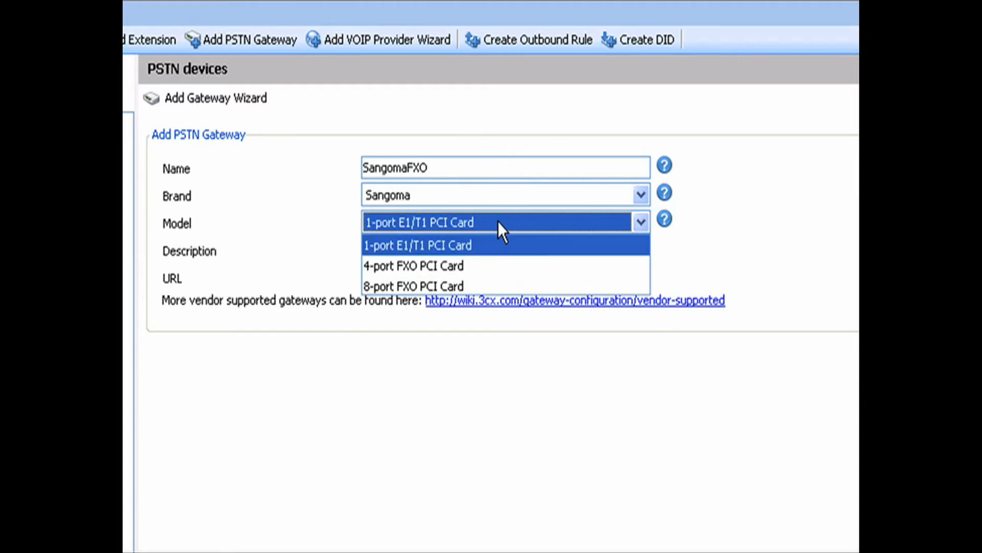
mouse_move(484, 246)
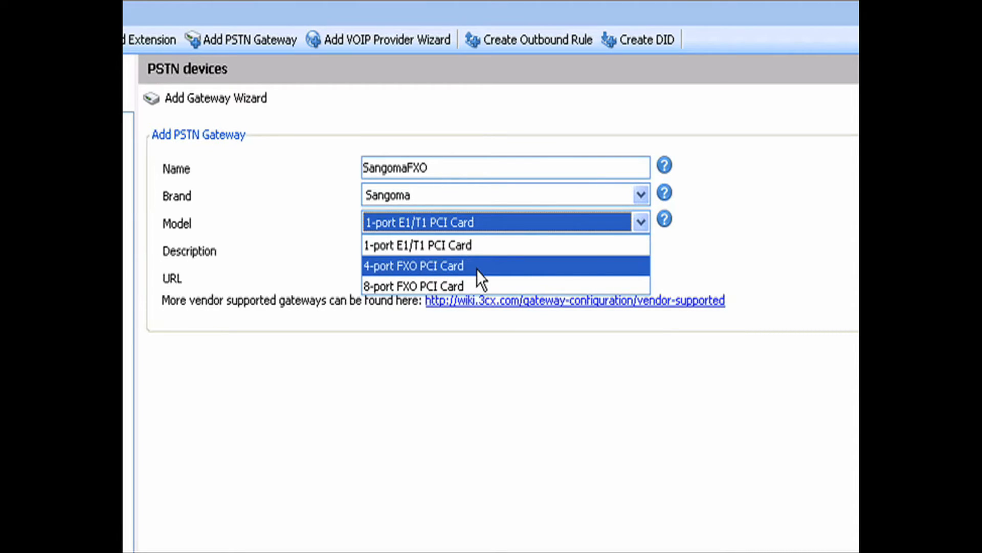
click(413, 266)
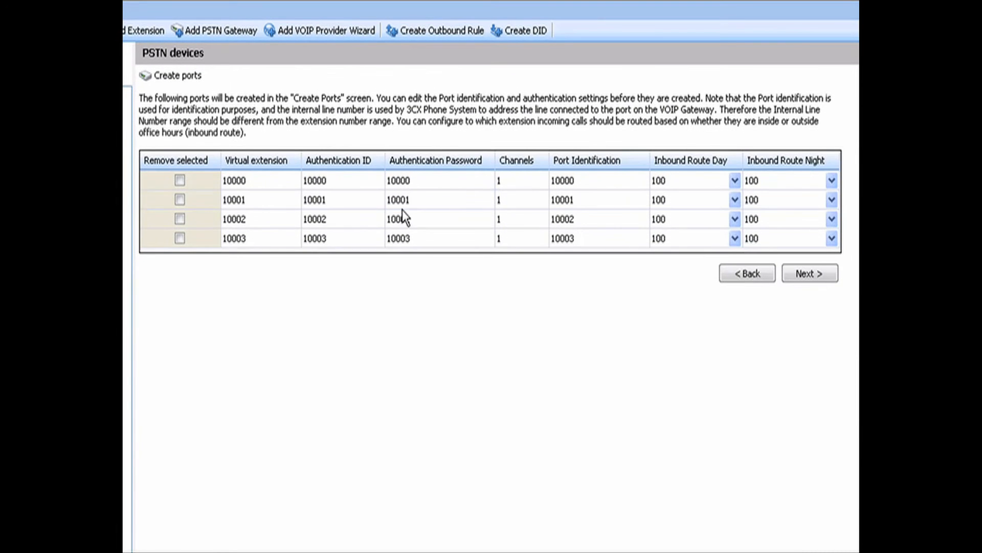
mouse_move(408, 288)
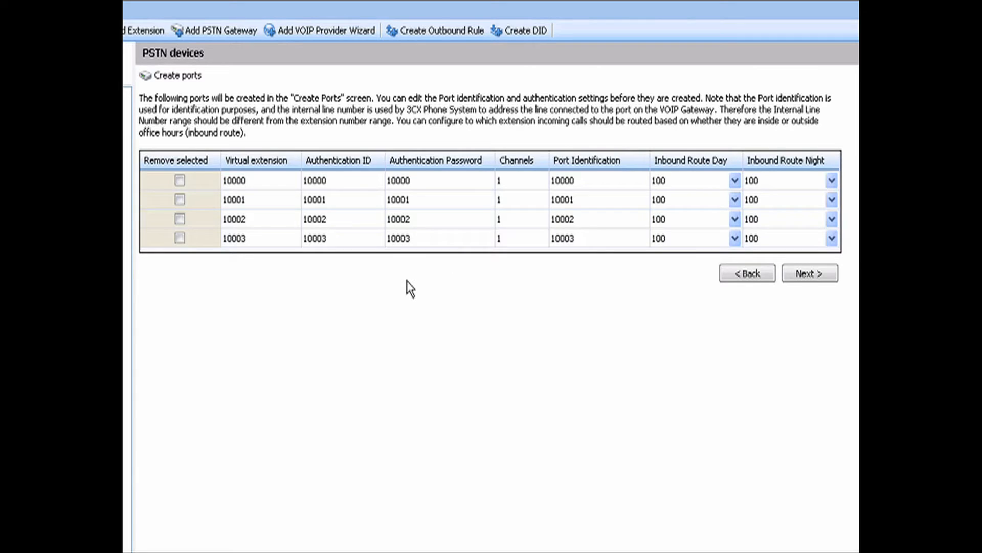
mouse_move(688, 257)
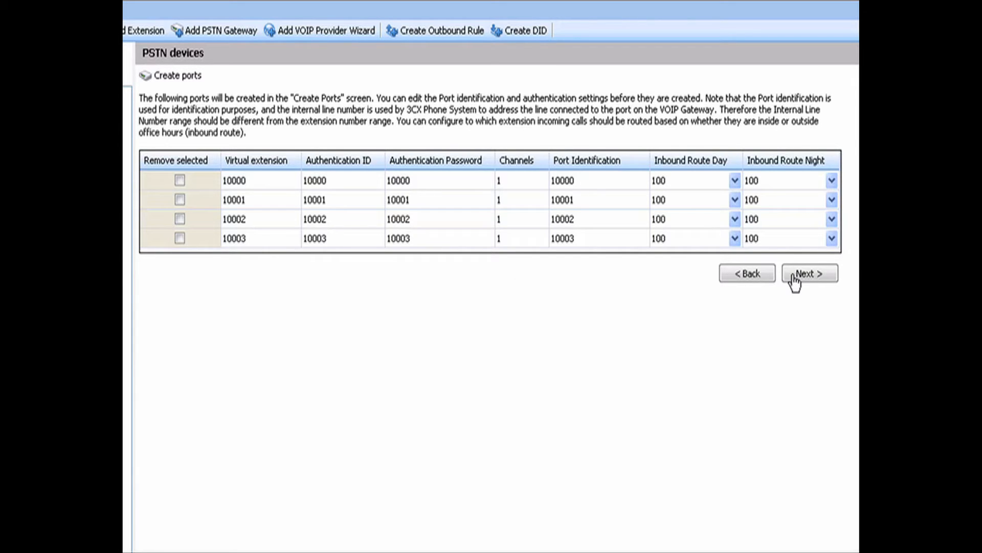
- Create the four gateway ports 10000–10003 with inbound routes to 100
click(809, 273)
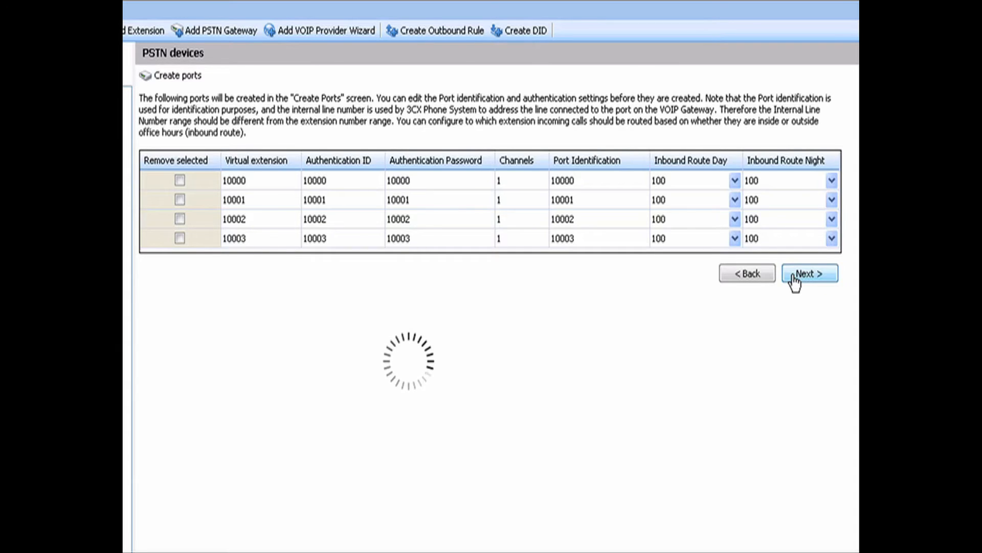
click(808, 273)
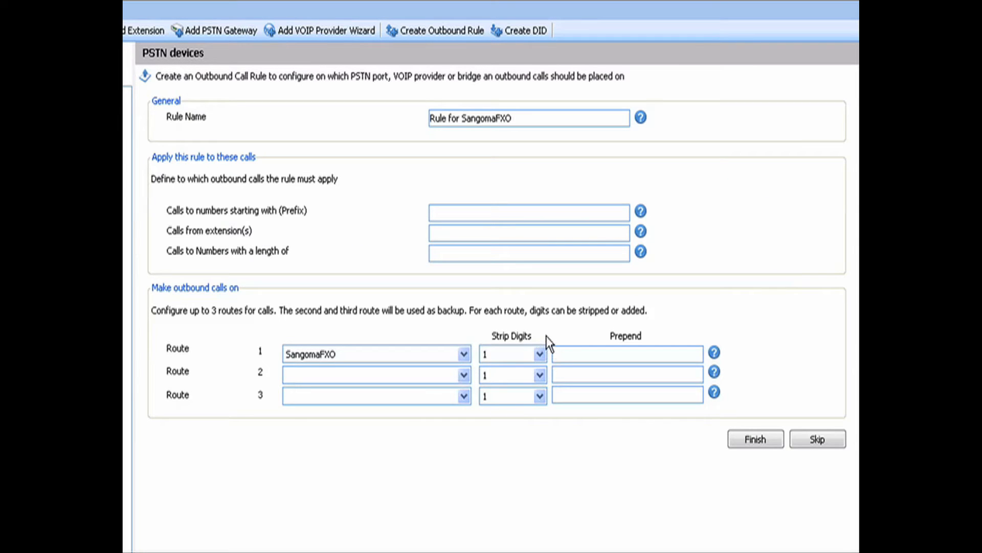
mouse_move(576, 356)
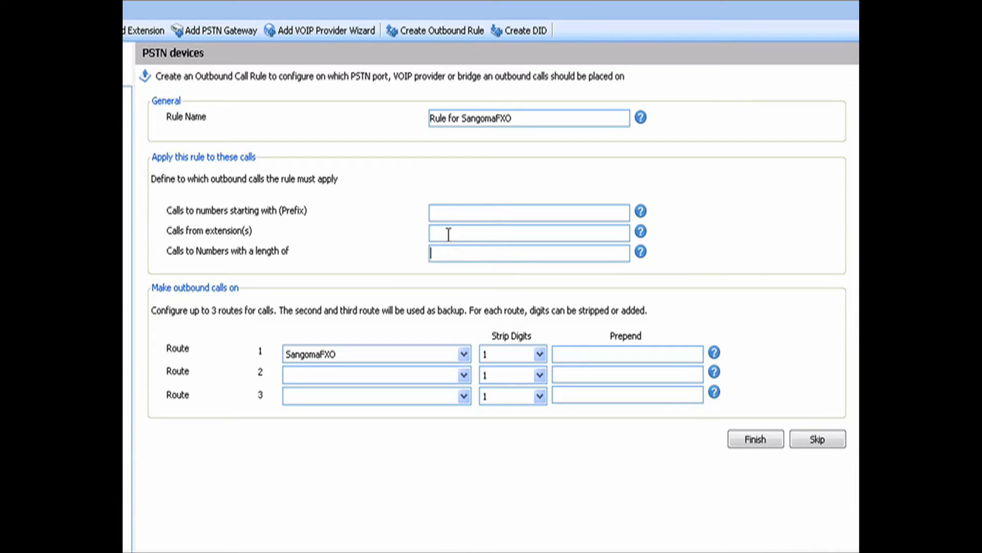
- Apply the outbound rule to numbers of length 7,11 and set route 1 to strip 0 digits
text(7,1)
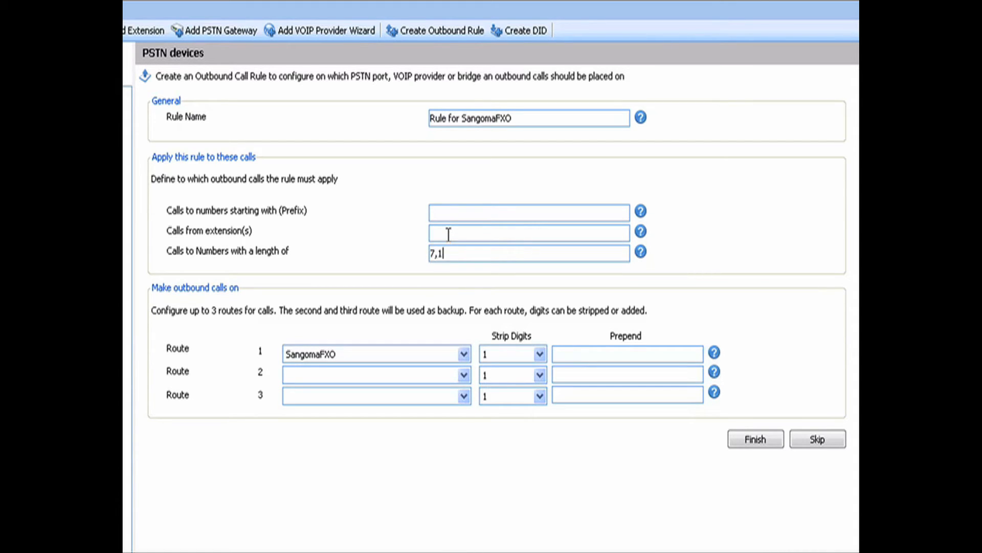
text(0)
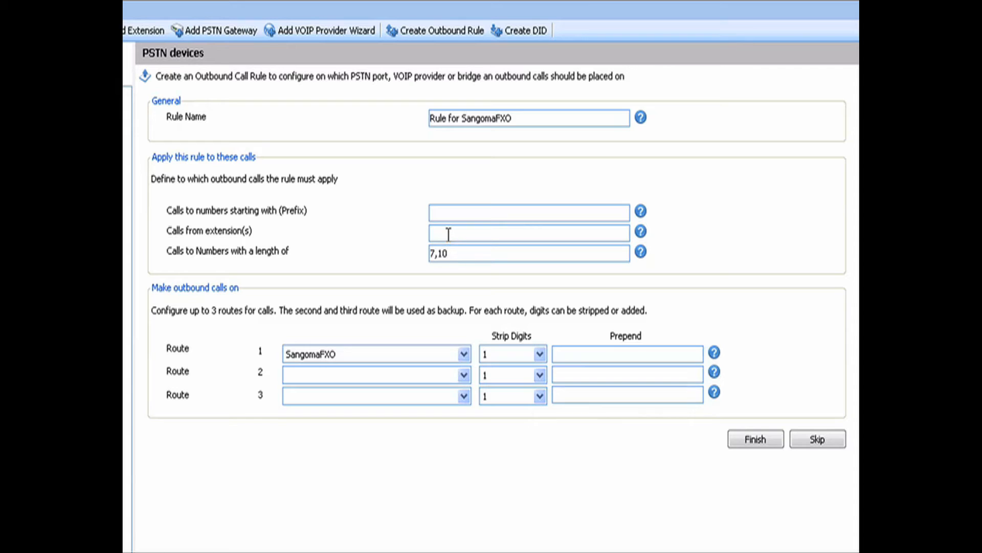
key(Backspace)
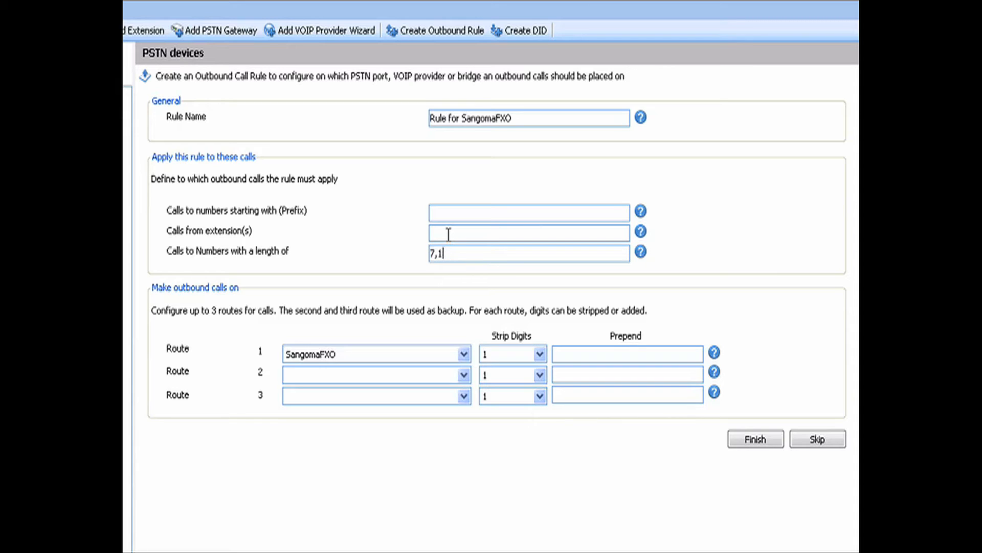
text(1)
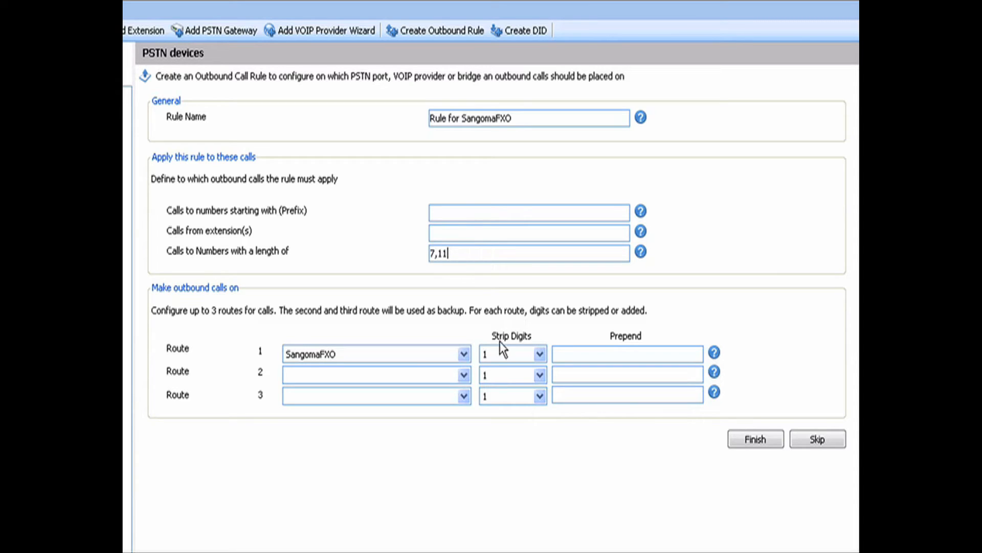
click(540, 353)
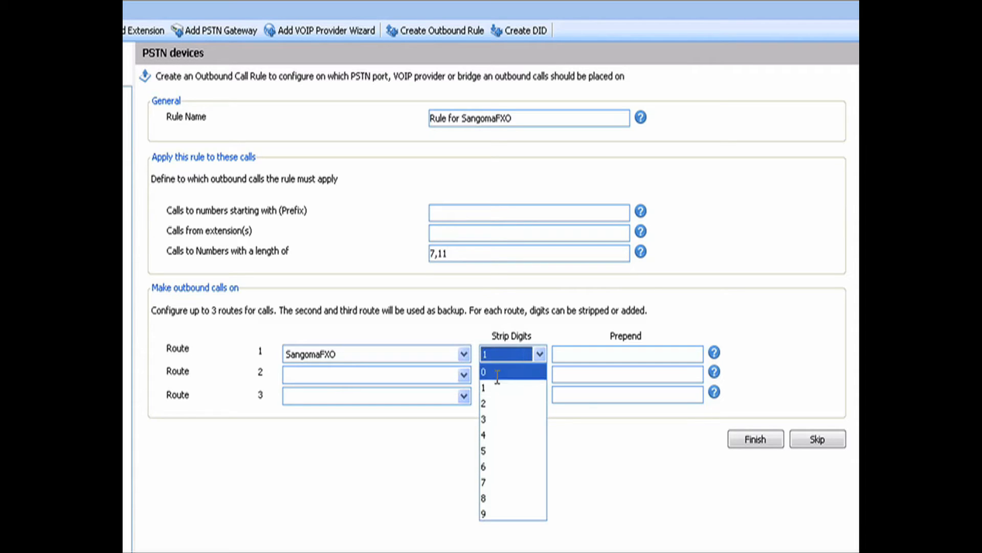
click(484, 372)
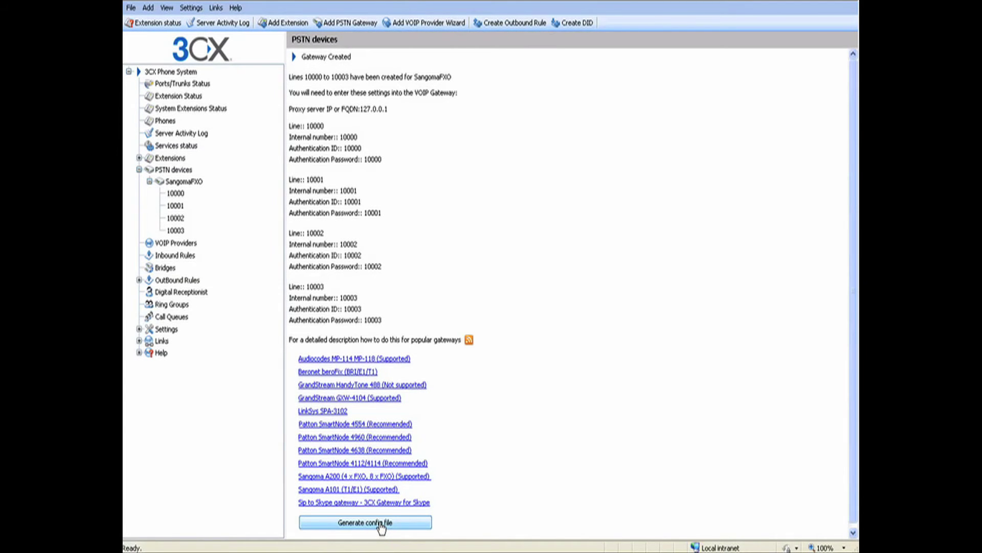
- Generate the sangoma-a200.gwcfg config file, accepting the 255.255.255.0 subnet mask, and choose to save it
click(366, 522)
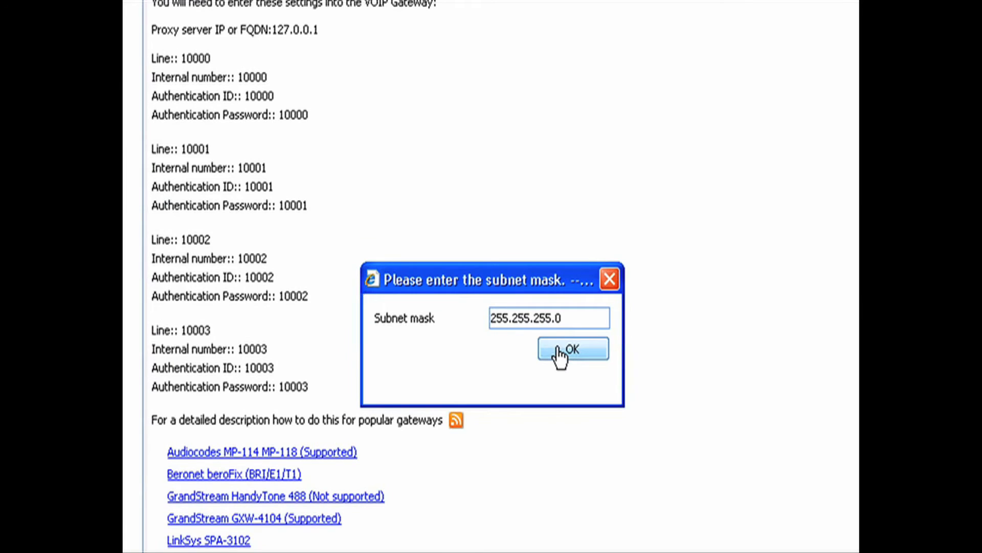
click(572, 349)
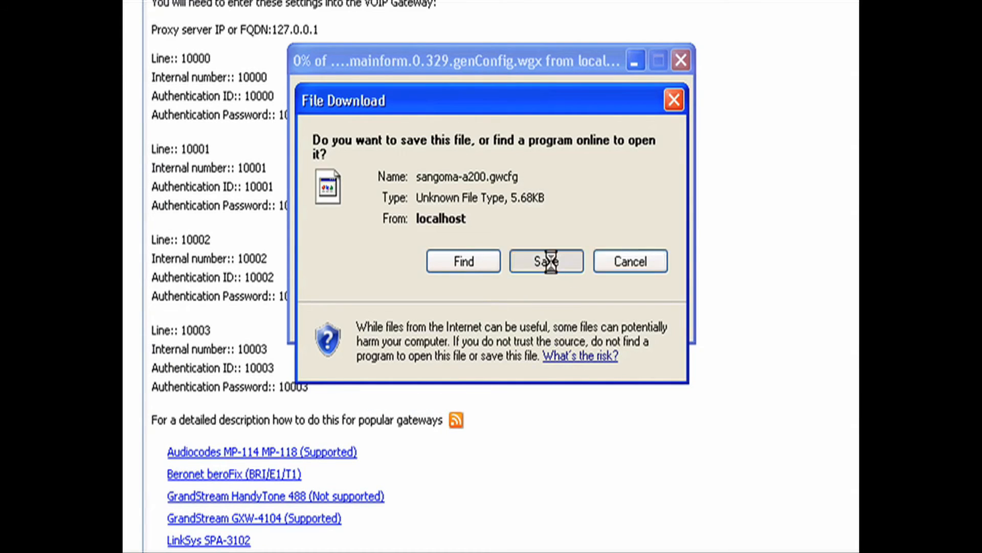
click(545, 261)
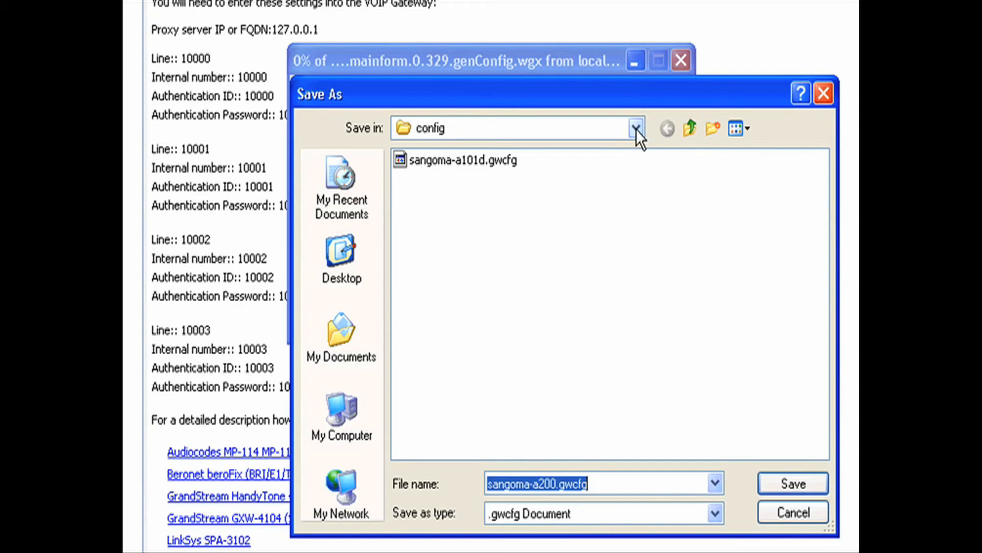
- Save the file as routing-rules.xml in the gateway config folder, replacing the existing one
click(636, 128)
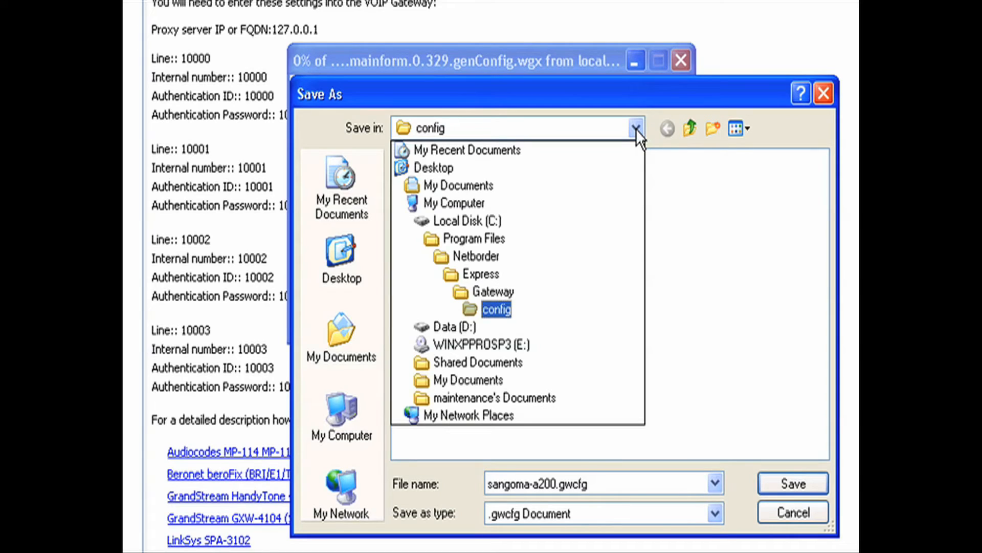
click(496, 309)
text(")
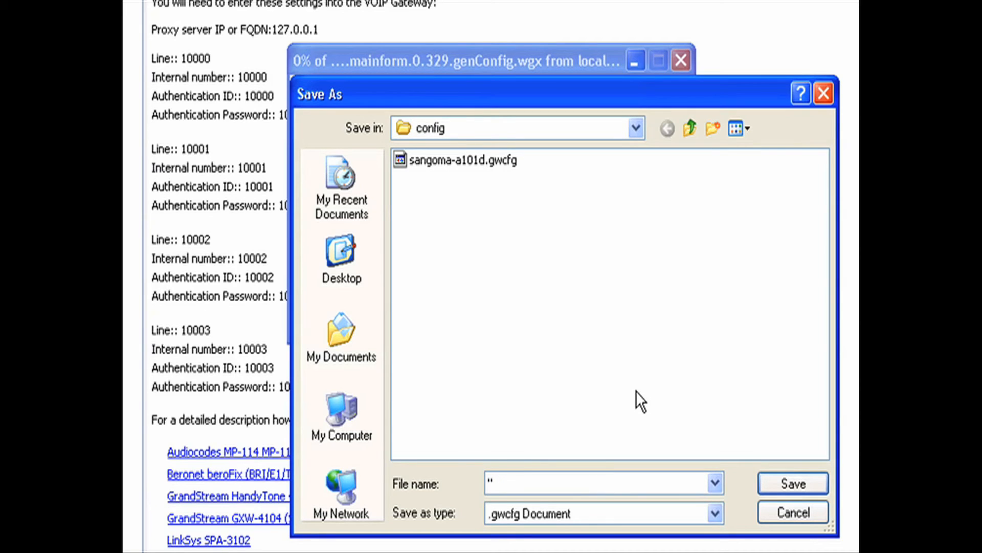
text(routing-)
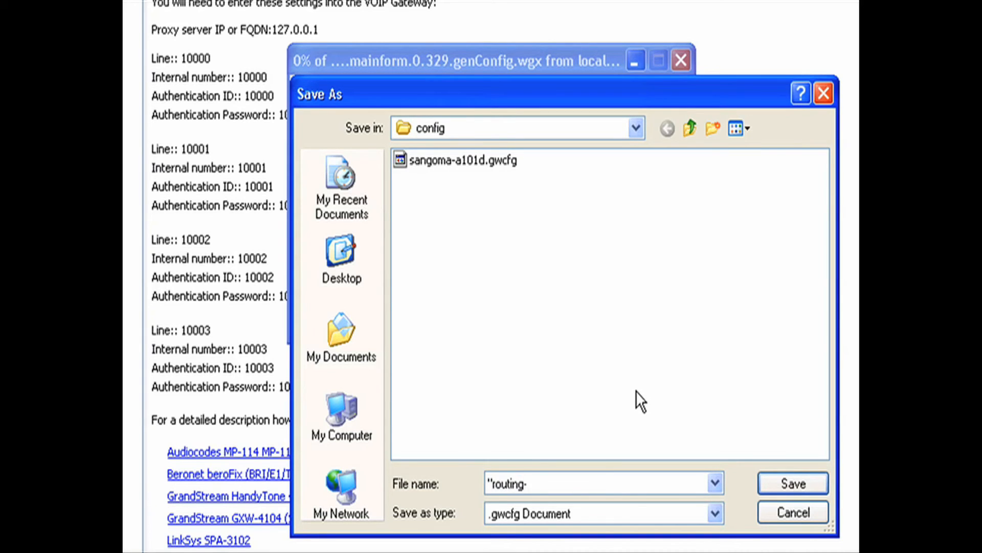
text(rules.)
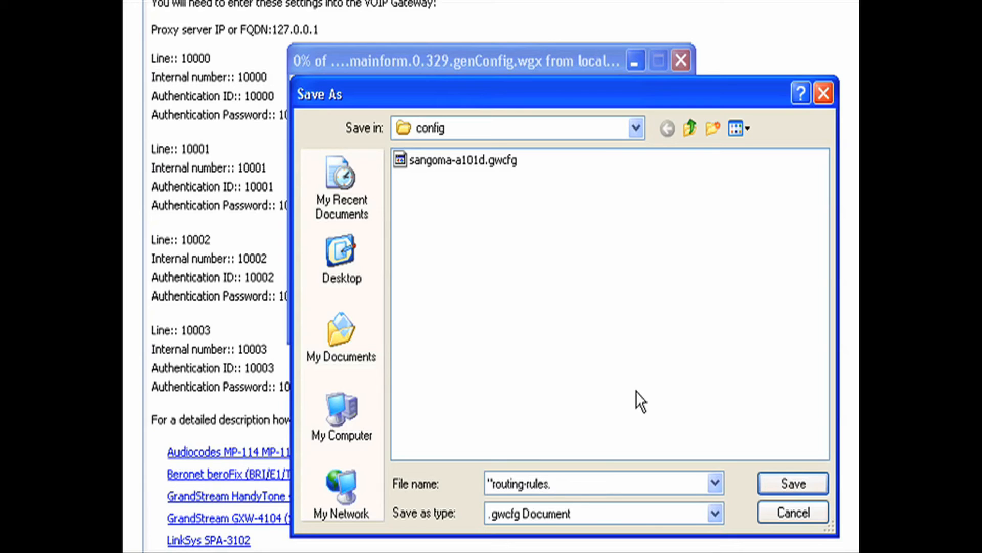
text(xml")
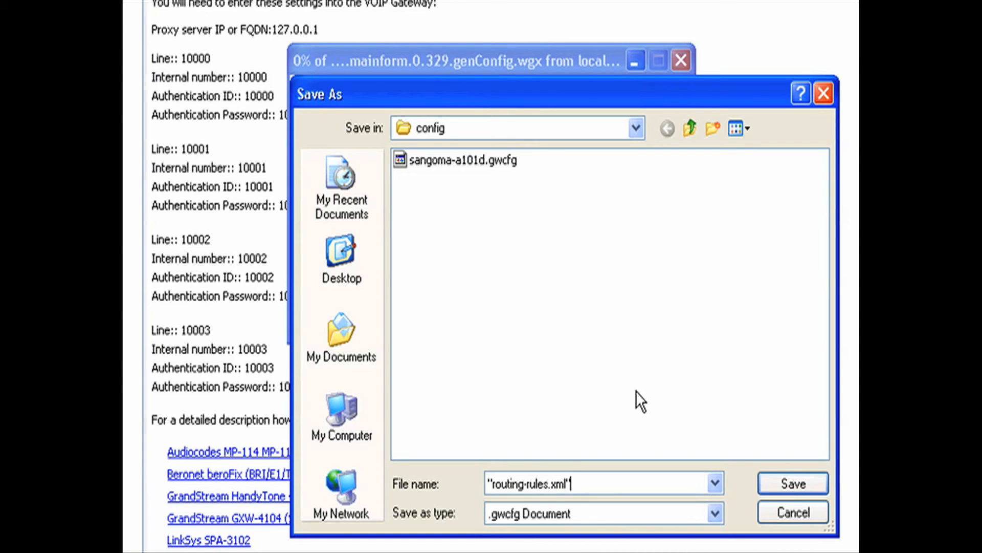
click(792, 483)
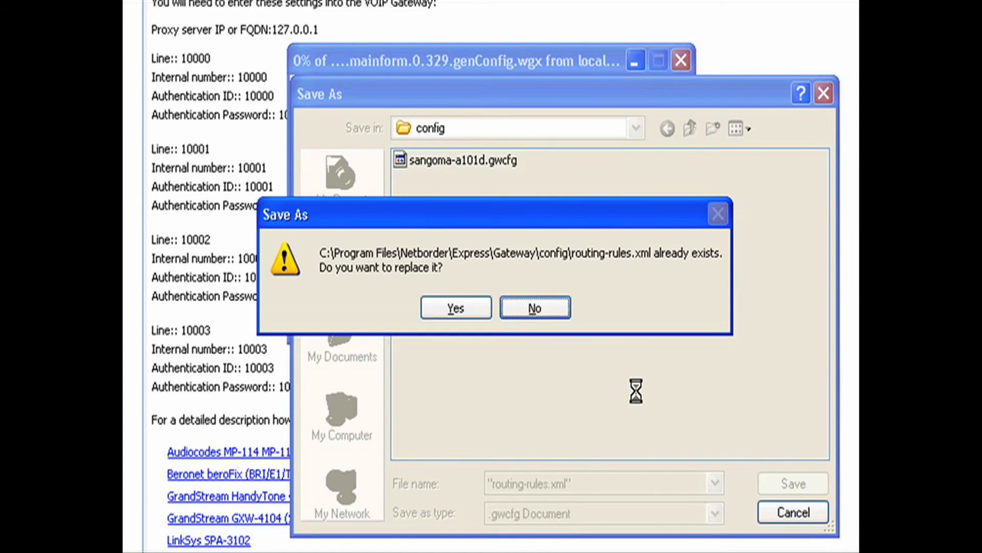
click(456, 308)
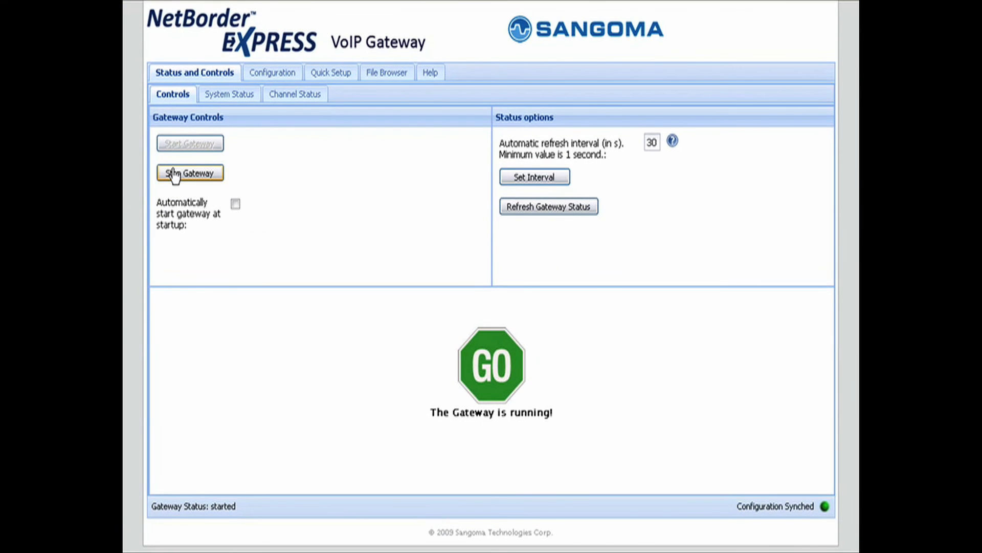
- Stop the running gateway, confirm, and start the gateway service again
click(190, 172)
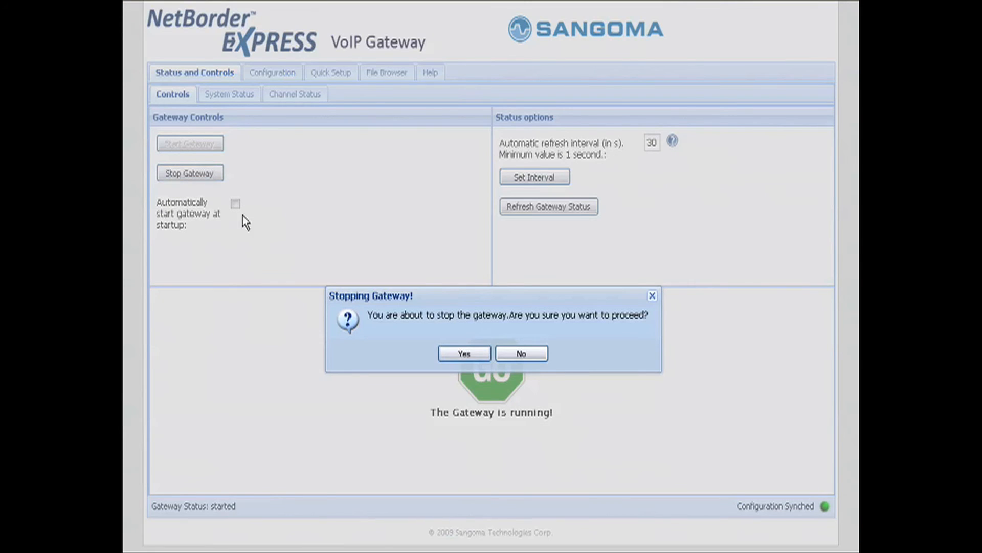
click(463, 353)
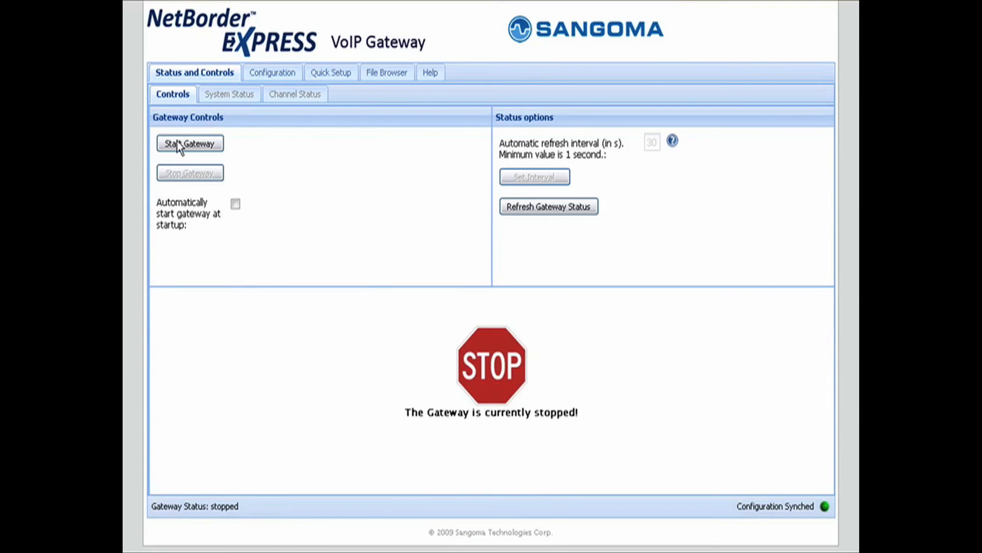
click(190, 143)
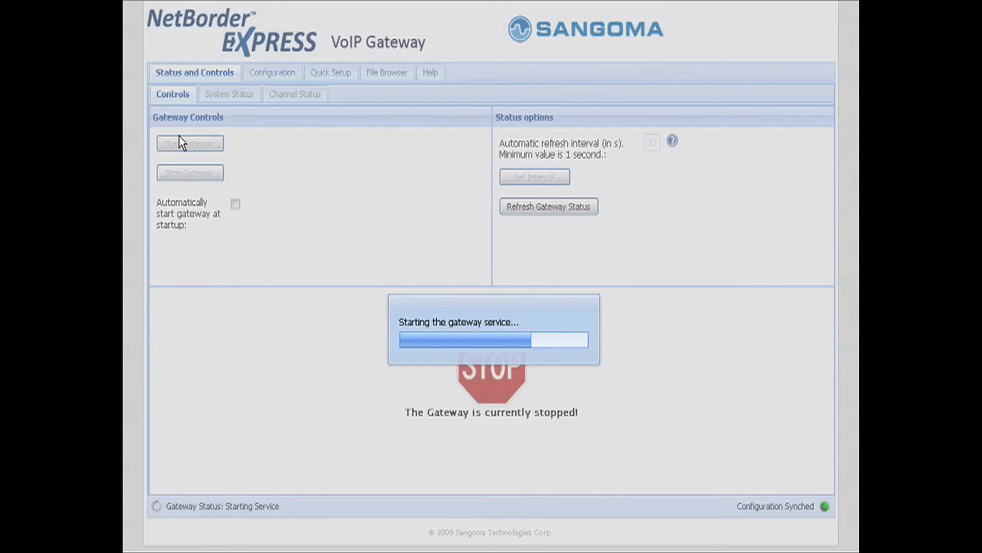